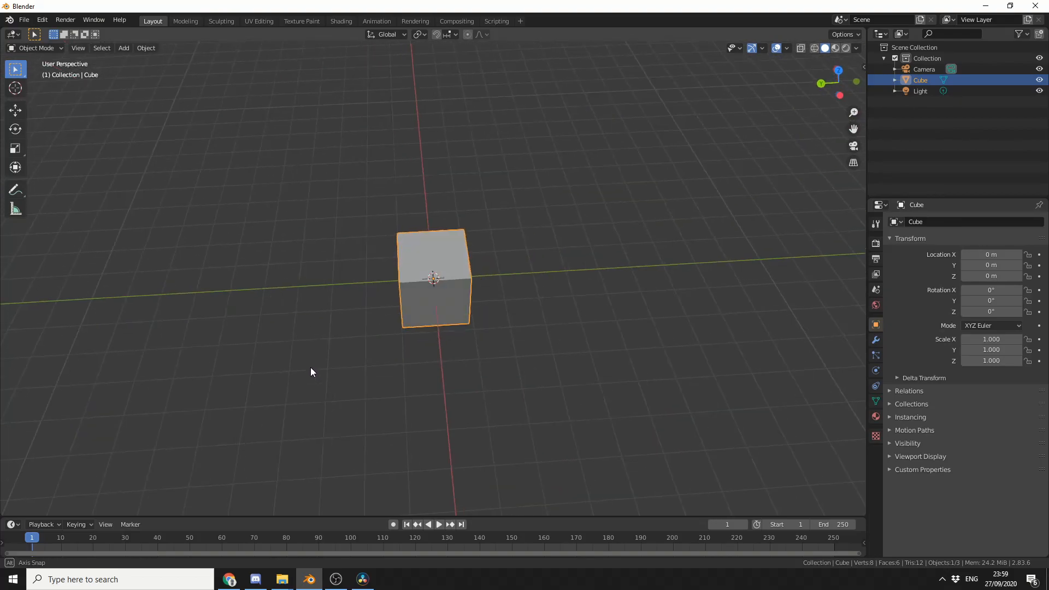
# Step: Put the default cube into Edit Mode and orbit closer to its top face
pyautogui.press('Tab')
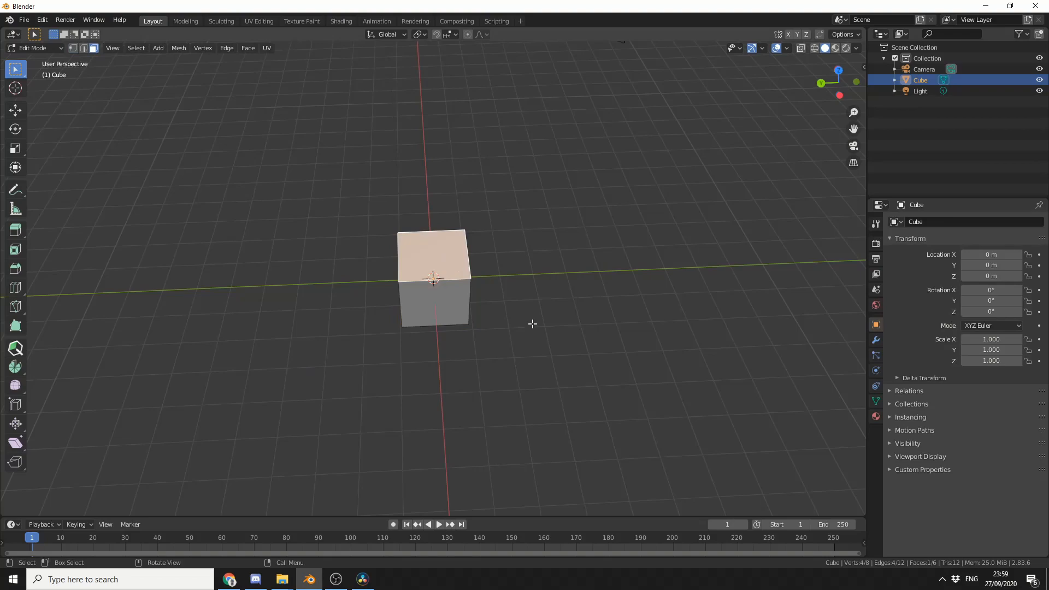
pyautogui.moveTo(531, 324); pyautogui.dragTo(452, 254)
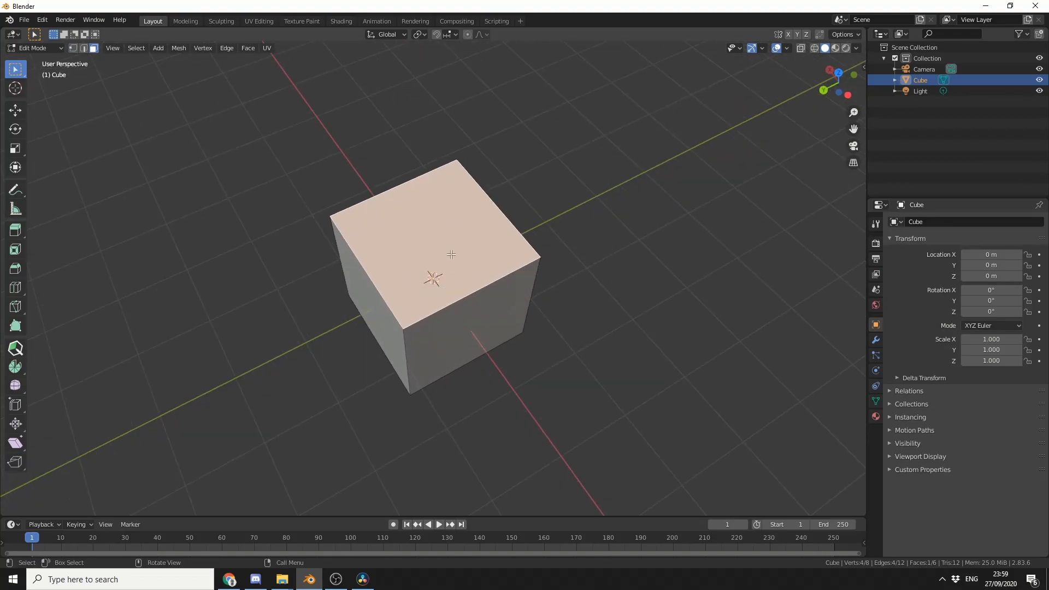
# Step: Start Grid Modeler on the top face with 41 grid cells in absolute sizing
pyautogui.rightClick(451, 254)
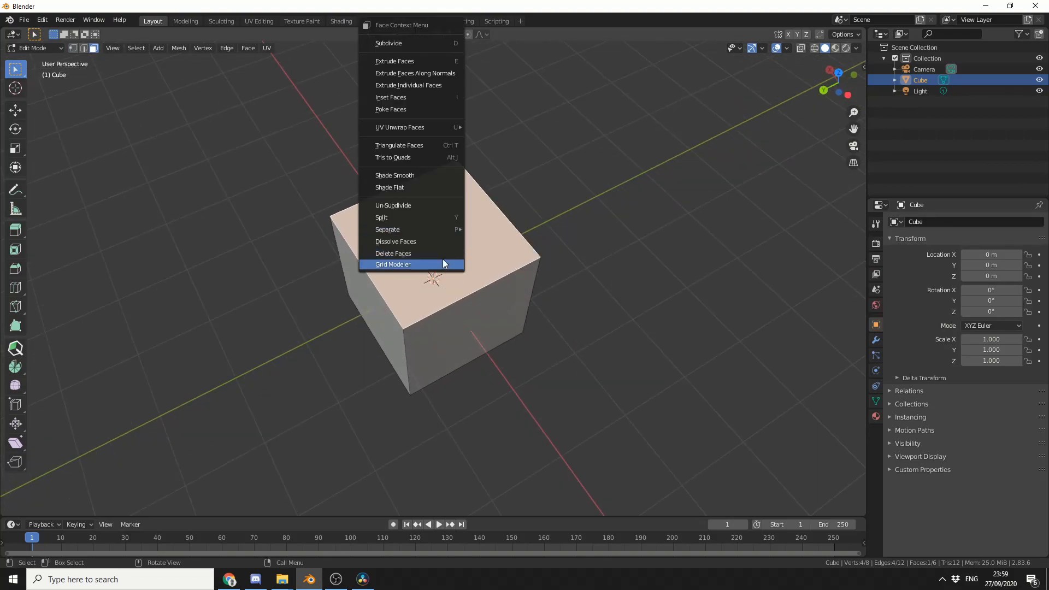
pyautogui.click(393, 263)
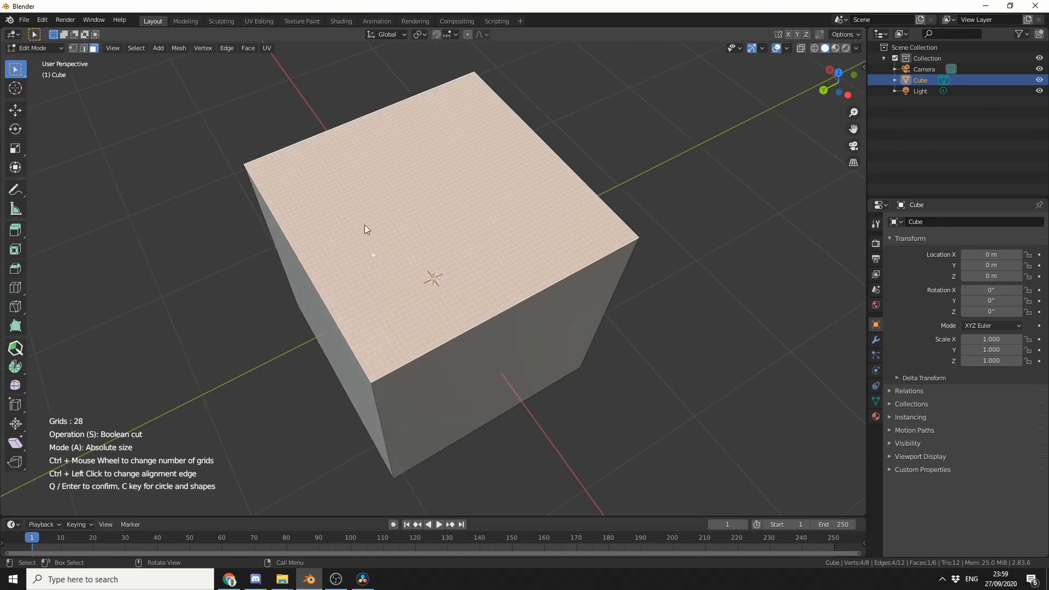
pyautogui.scroll(3)
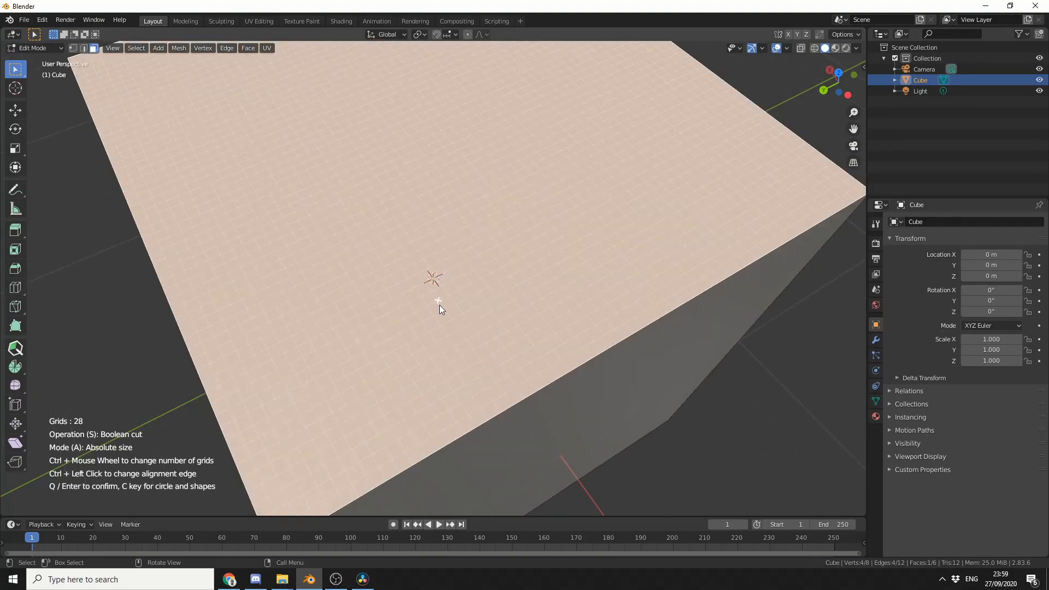
pyautogui.scroll(-3)
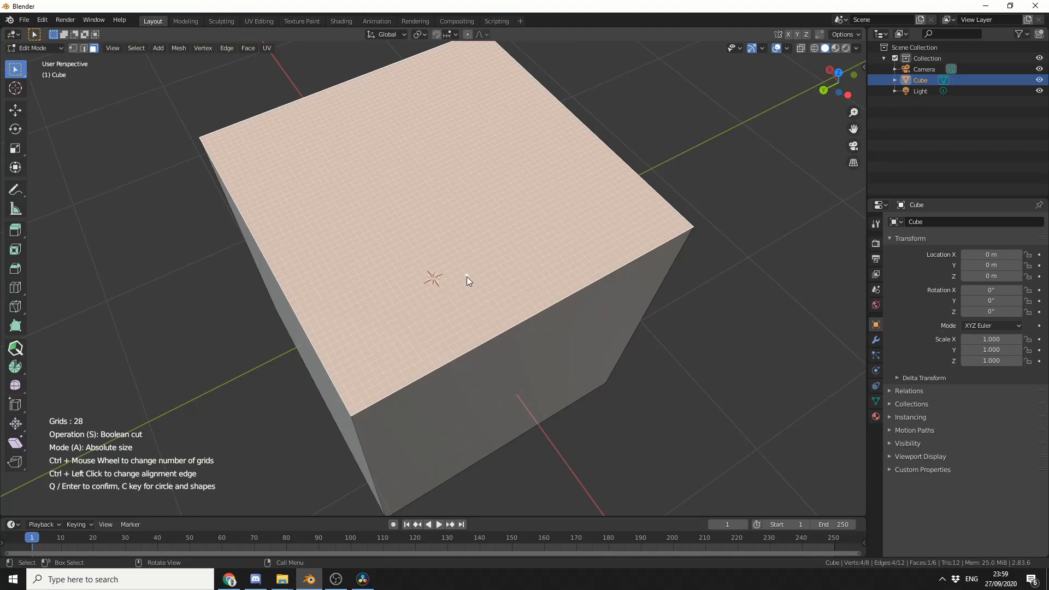
pyautogui.moveTo(466, 291)
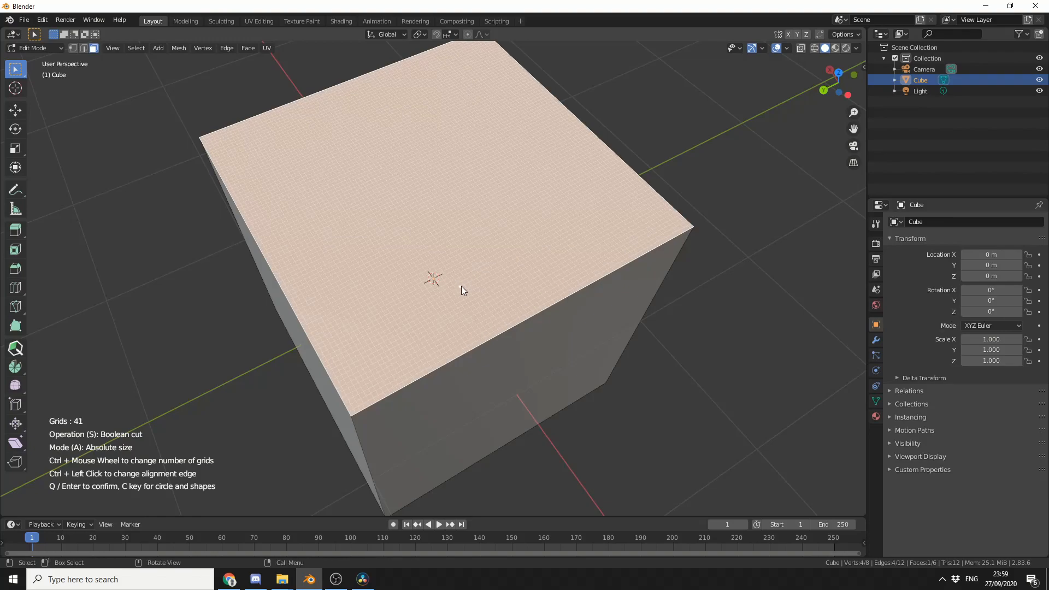
pyautogui.press('a')
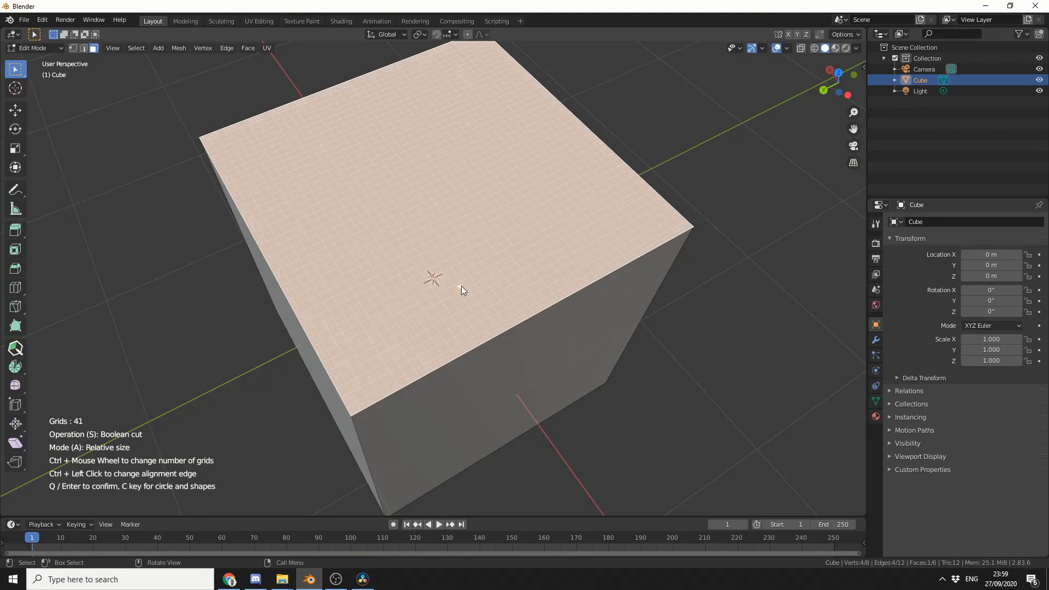
pyautogui.press('a')
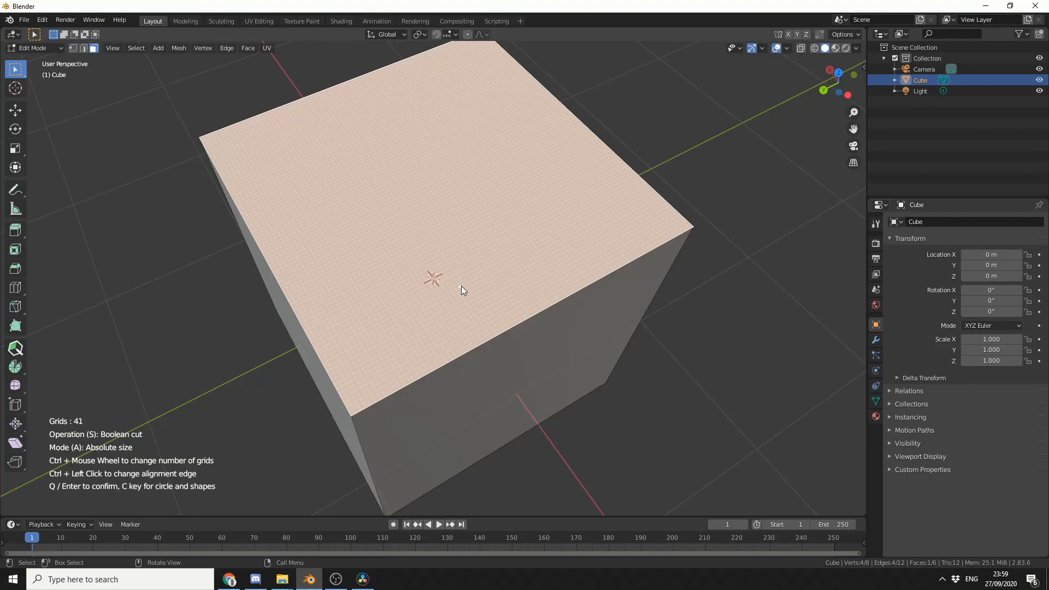
pyautogui.moveTo(477, 304)
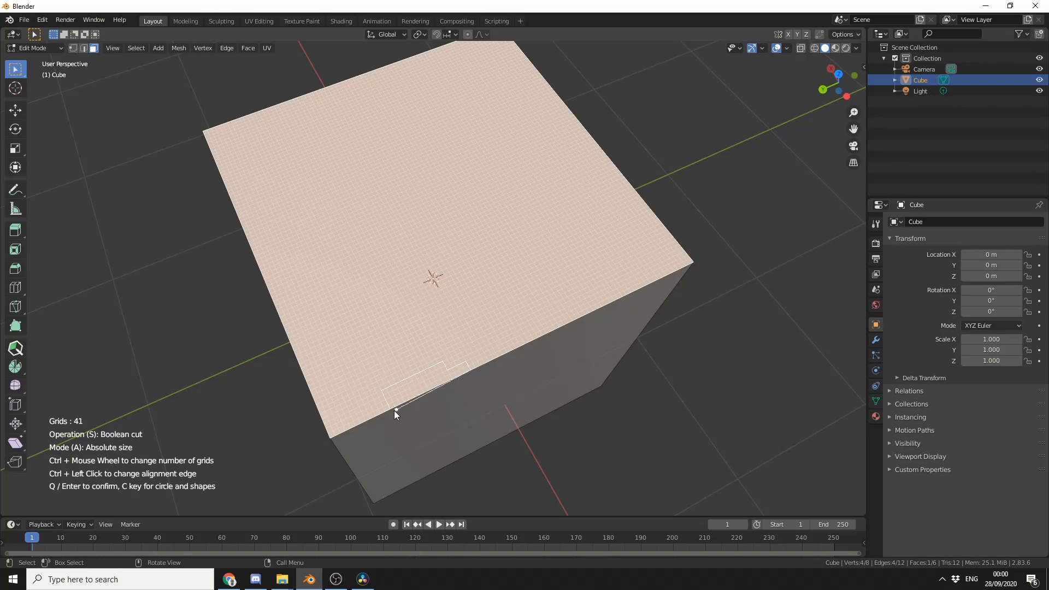
pyautogui.moveTo(412, 396)
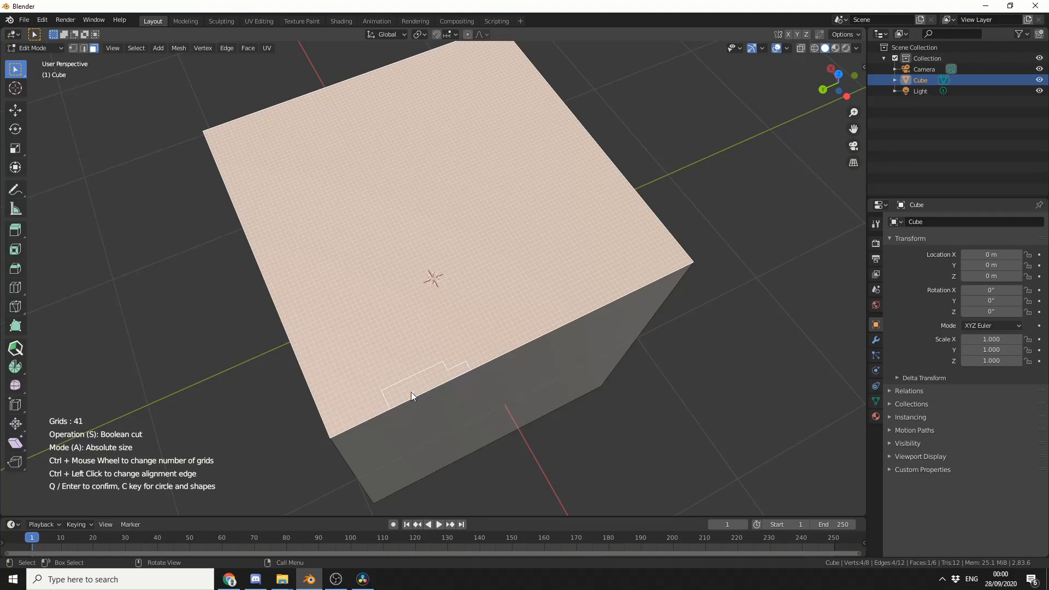
# Step: Confirm the drawn rectangle as a boolean slot cut near the top edge
pyautogui.press('Return')
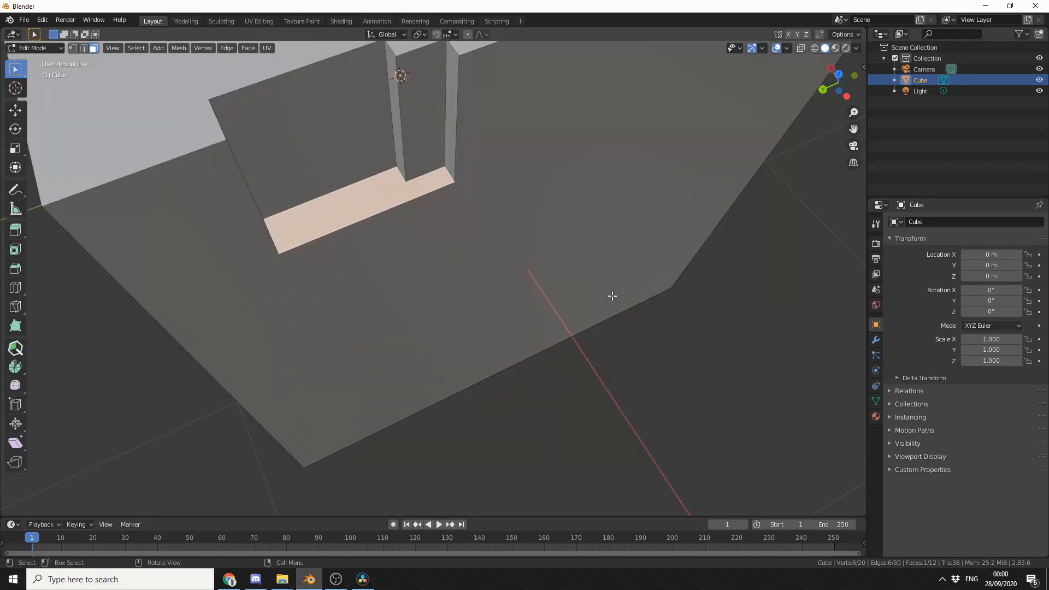
# Step: Start Grid Modeler on the slot floor to draw a thin rectangular cut
pyautogui.rightClick(612, 296)
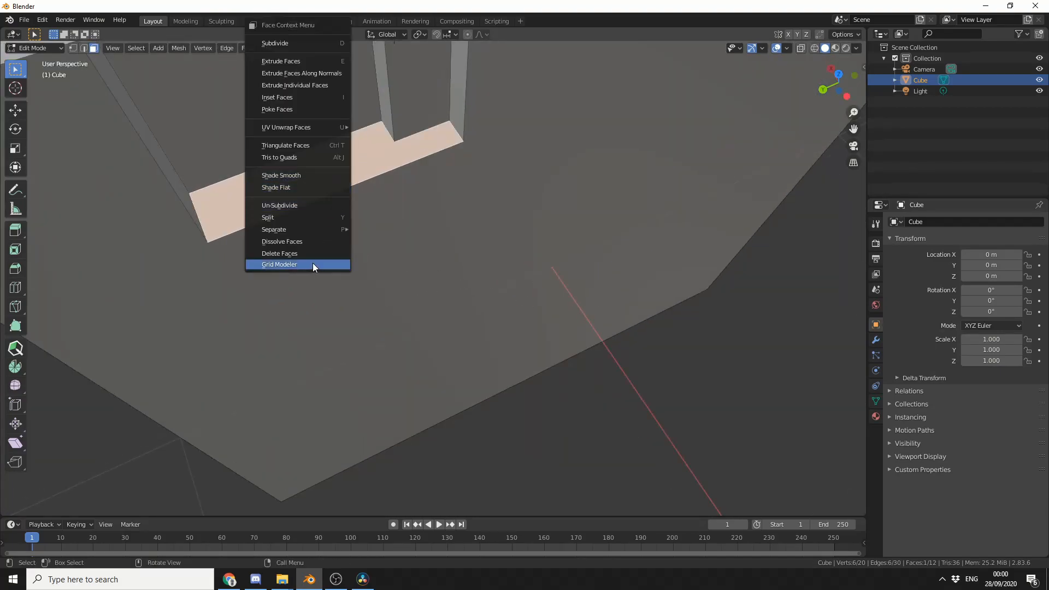
pyautogui.click(280, 264)
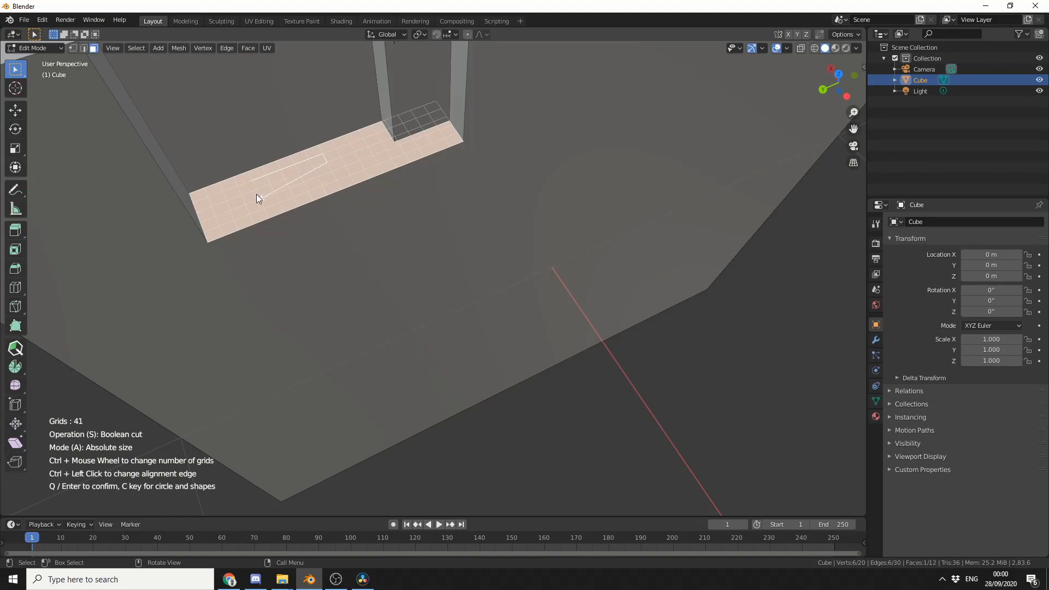
pyautogui.moveTo(248, 179)
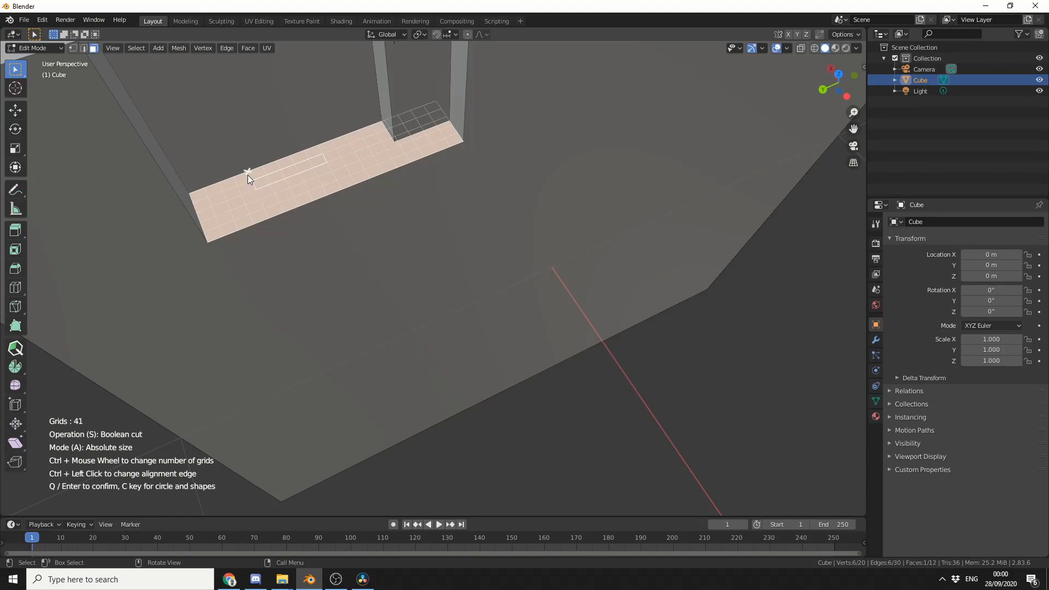
pyautogui.moveTo(285, 193)
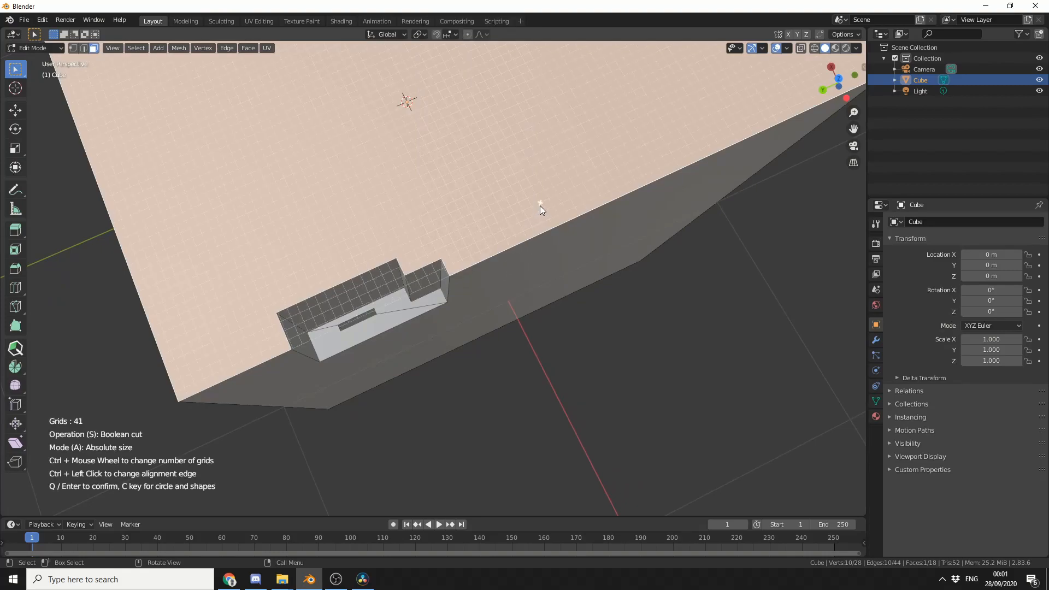
pyautogui.moveTo(507, 204)
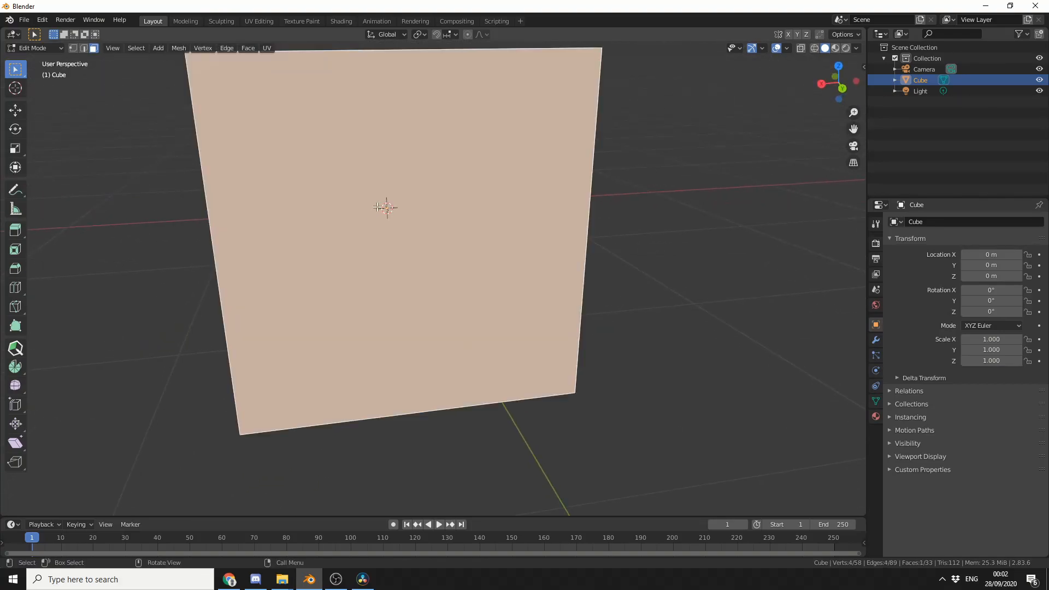
# Step: Start Grid Modeler on the cube's side face for another boolean cut
pyautogui.rightClick(384, 208)
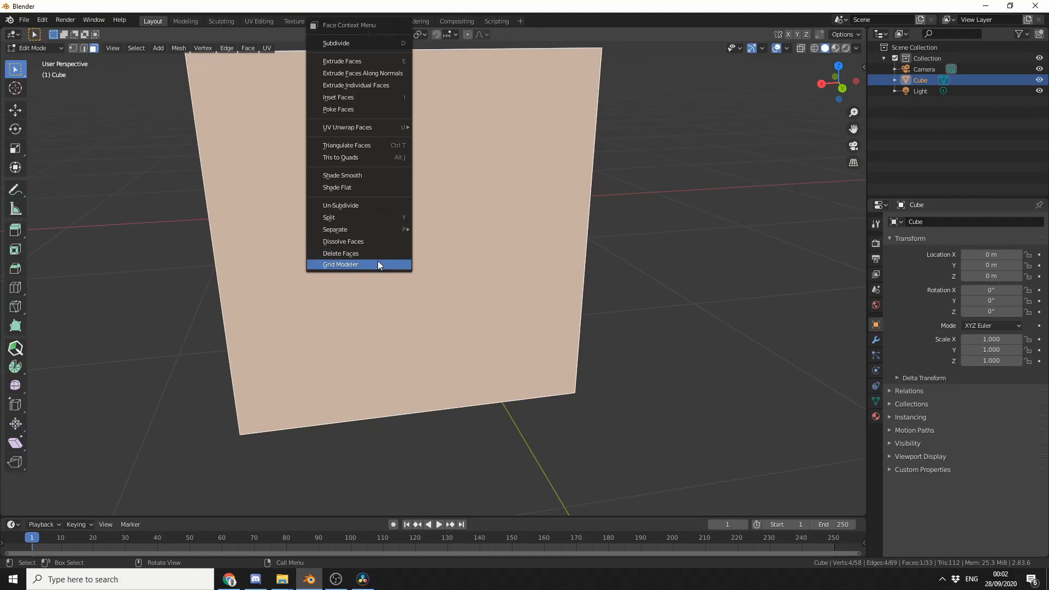
pyautogui.click(340, 263)
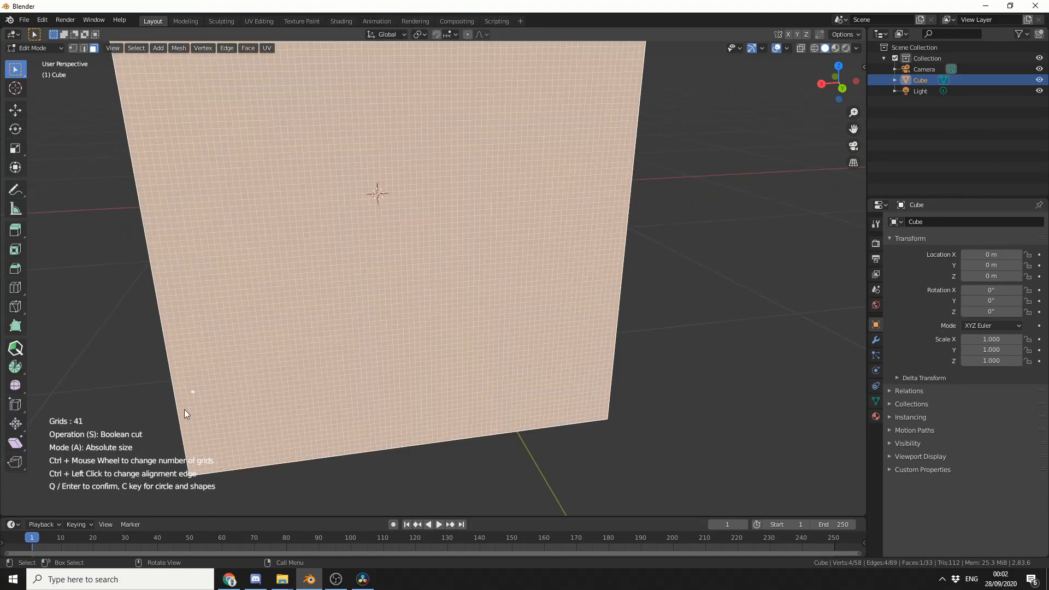
pyautogui.moveTo(306, 367)
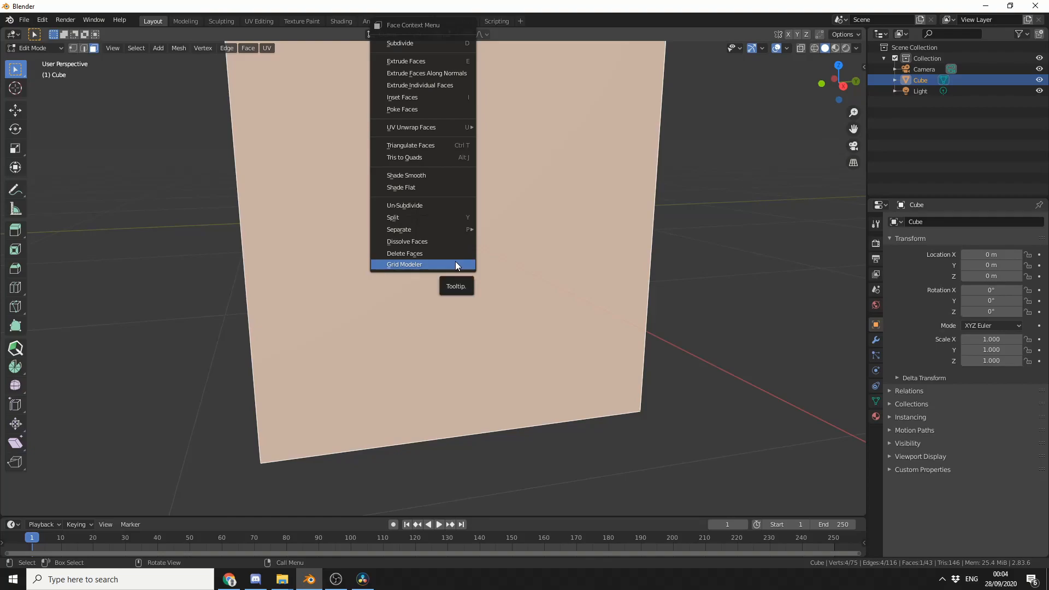
# Step: Cut four 16-edge circular holes in a row along the side face's bottom
pyautogui.click(405, 263)
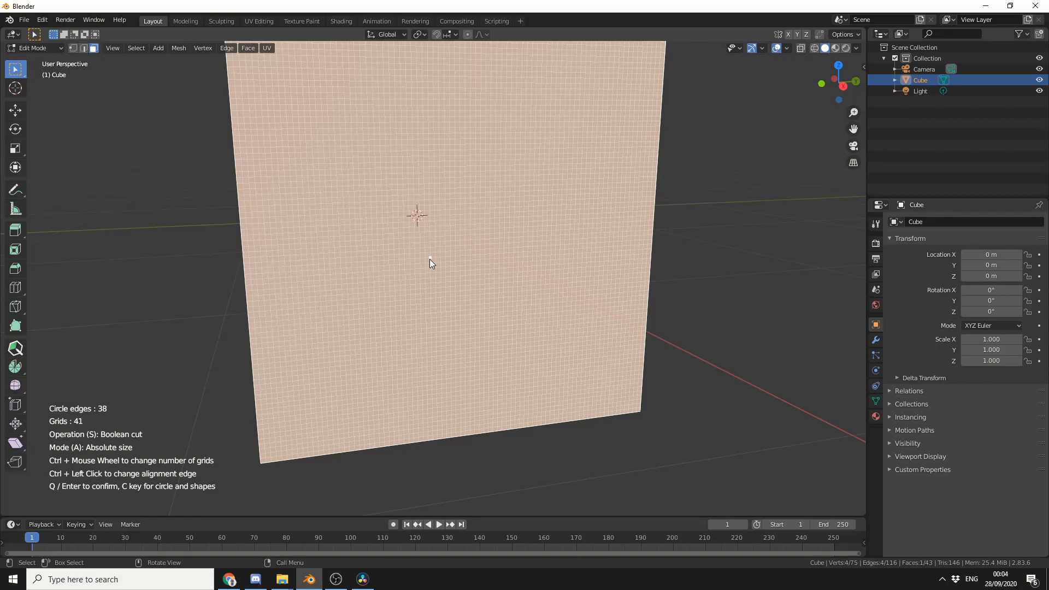
pyautogui.moveTo(442, 266)
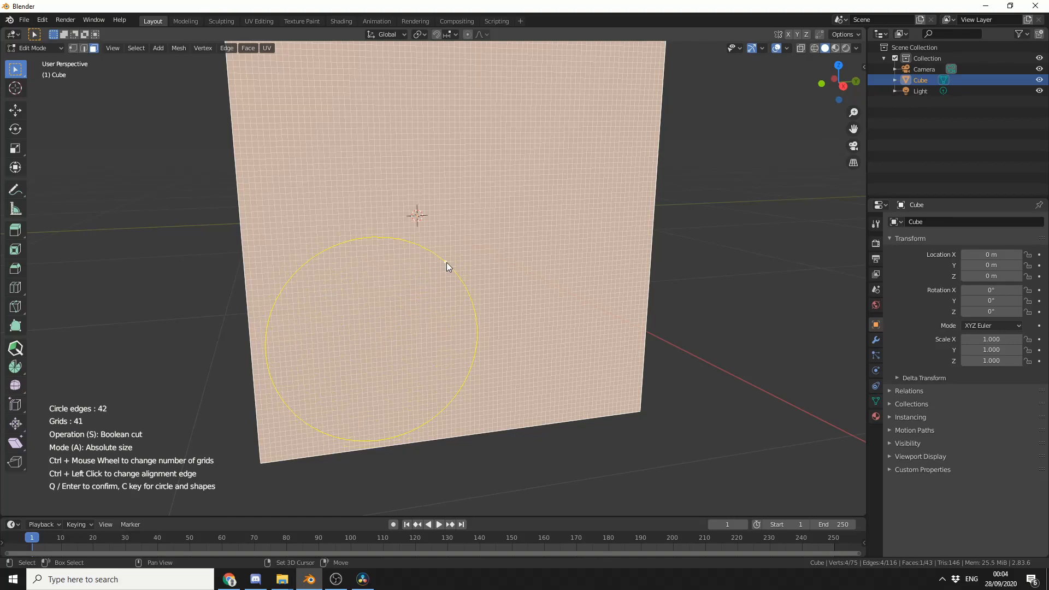
pyautogui.scroll(-3)
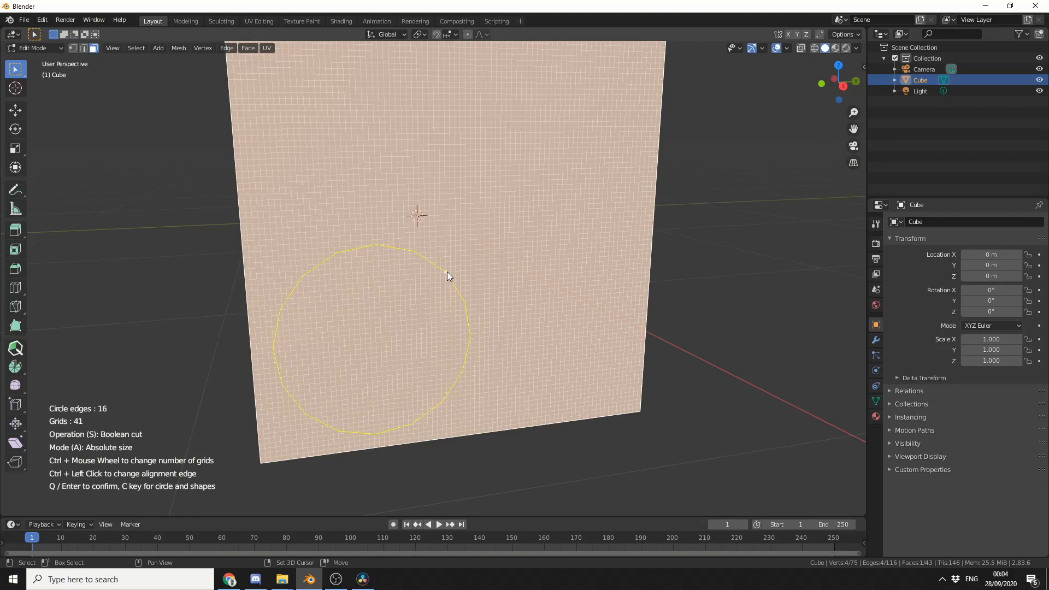
pyautogui.scroll(3)
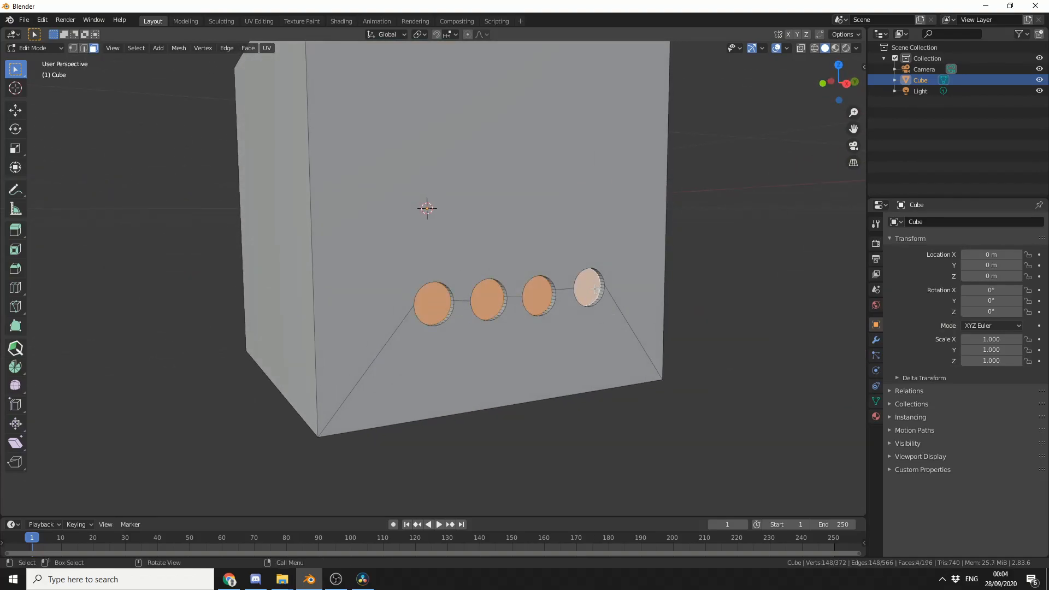
# Step: Inset the four hole faces into rims and extrude them inward
pyautogui.press('i')
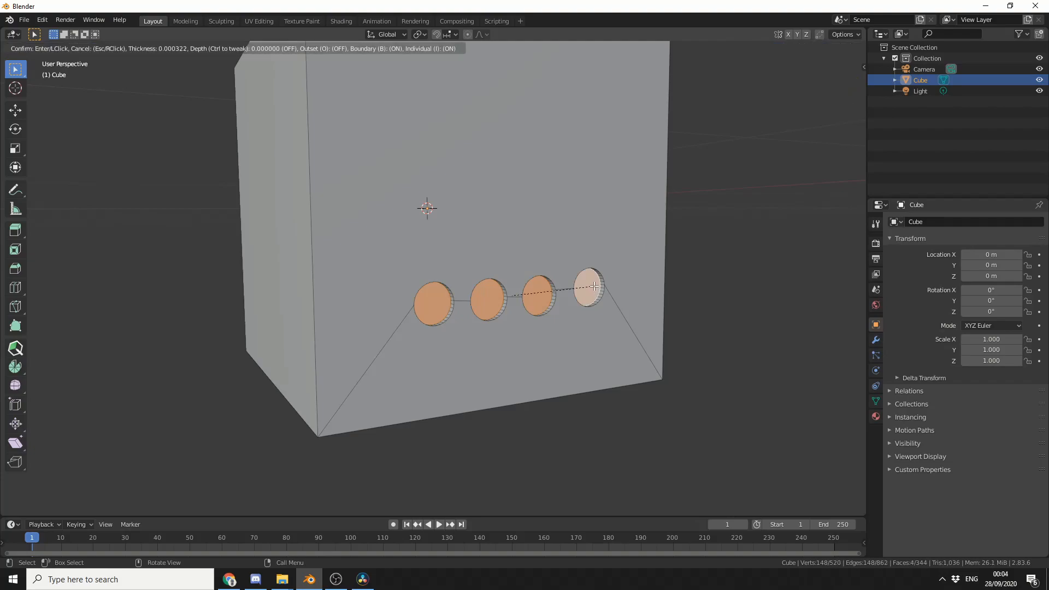
pyautogui.click(584, 288)
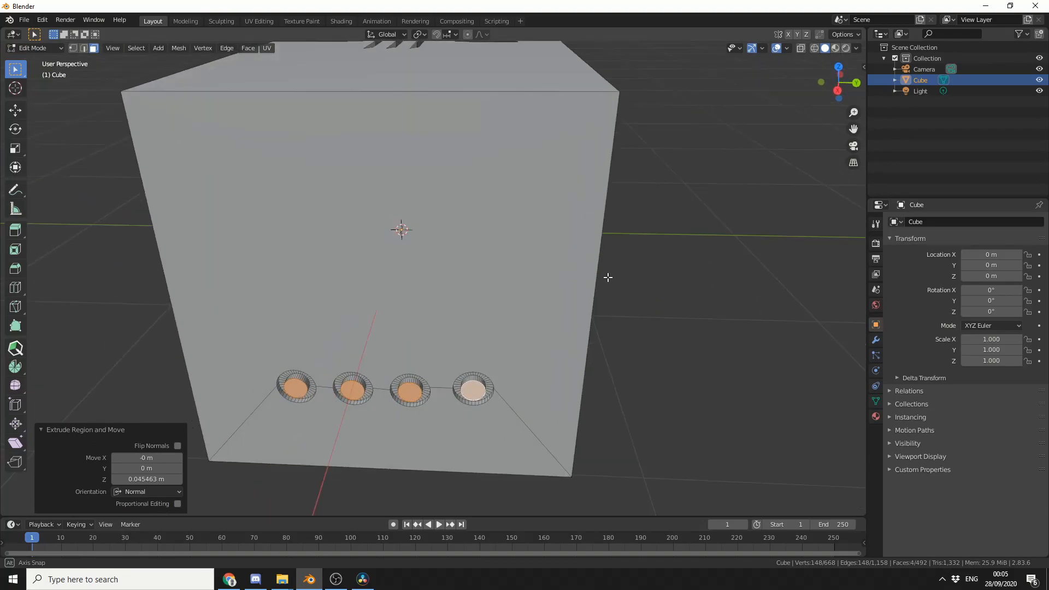
pyautogui.moveTo(608, 277); pyautogui.dragTo(649, 292)
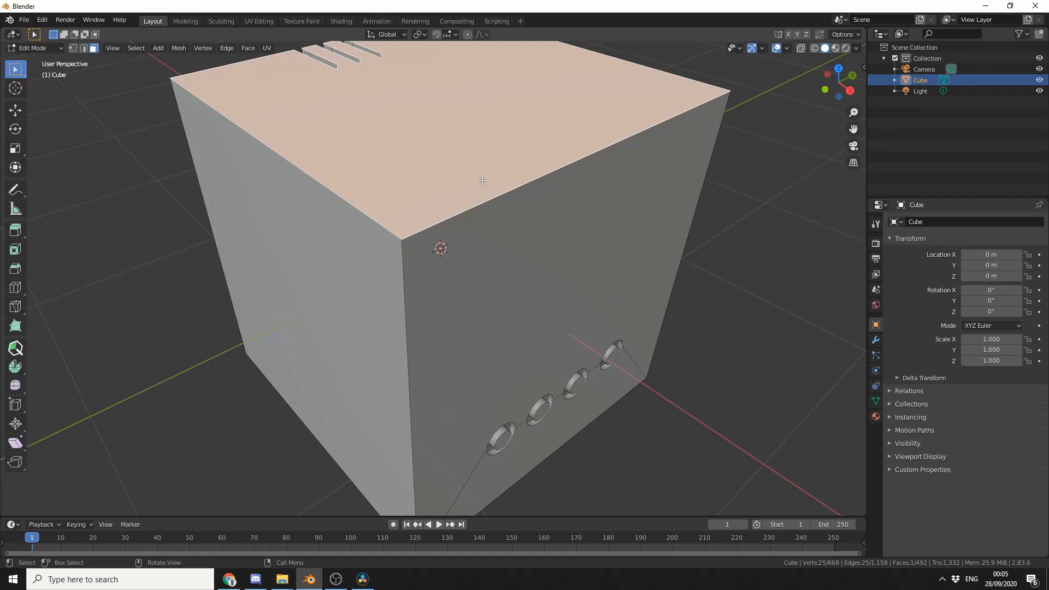
pyautogui.moveTo(525, 222)
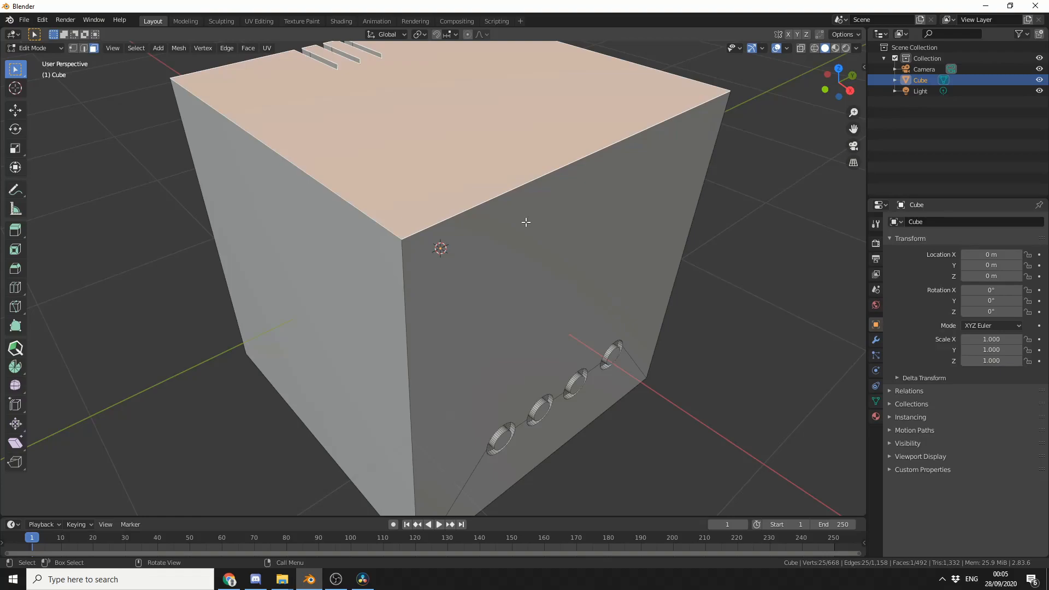